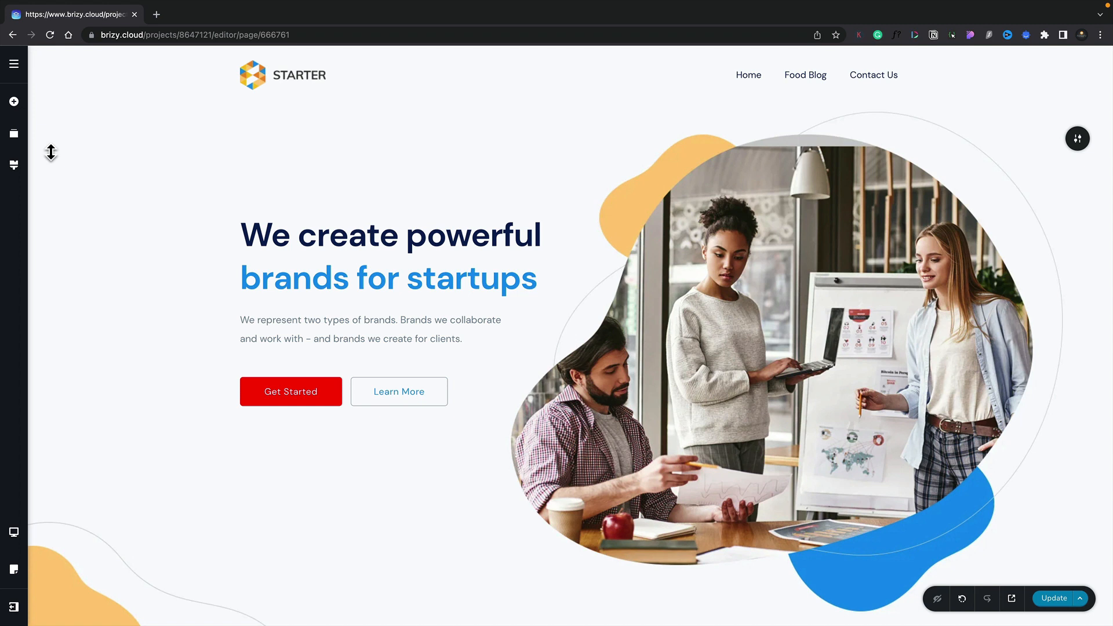
Reach Project Settings from the Assets sidebar, showing the site's SEO title, description and favicon fields.
left_click(14, 134)
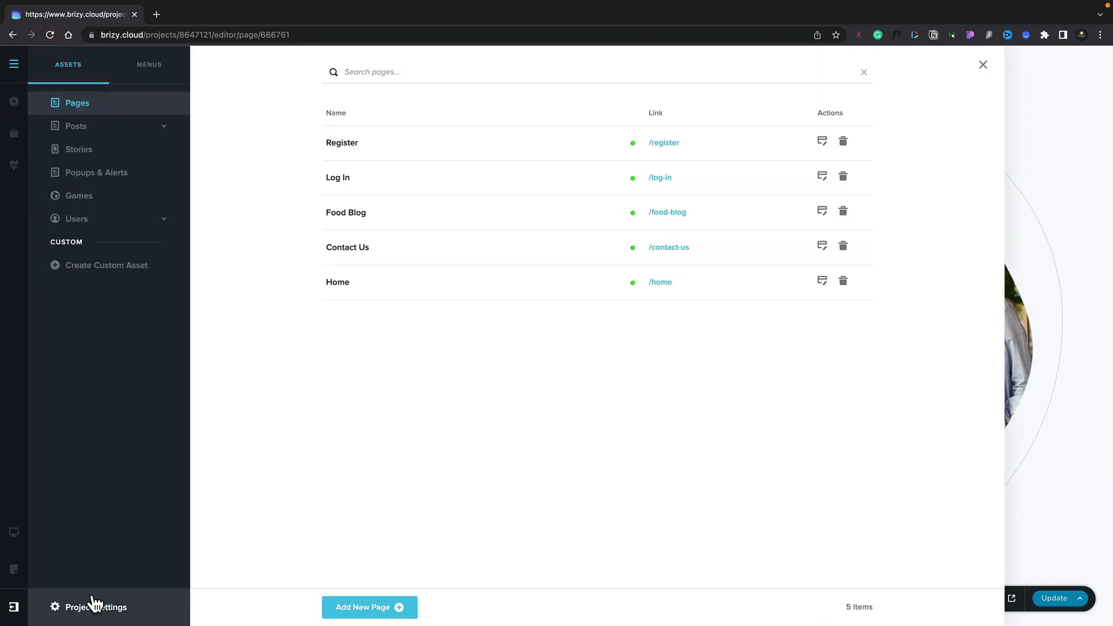
left_click(96, 607)
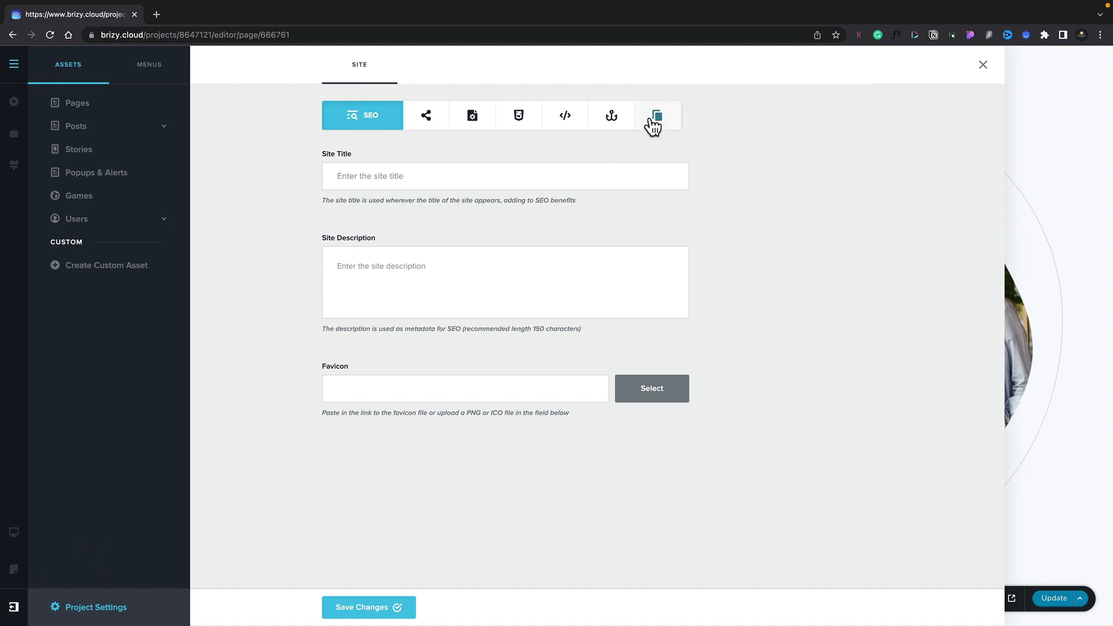
mouse_move(656, 114)
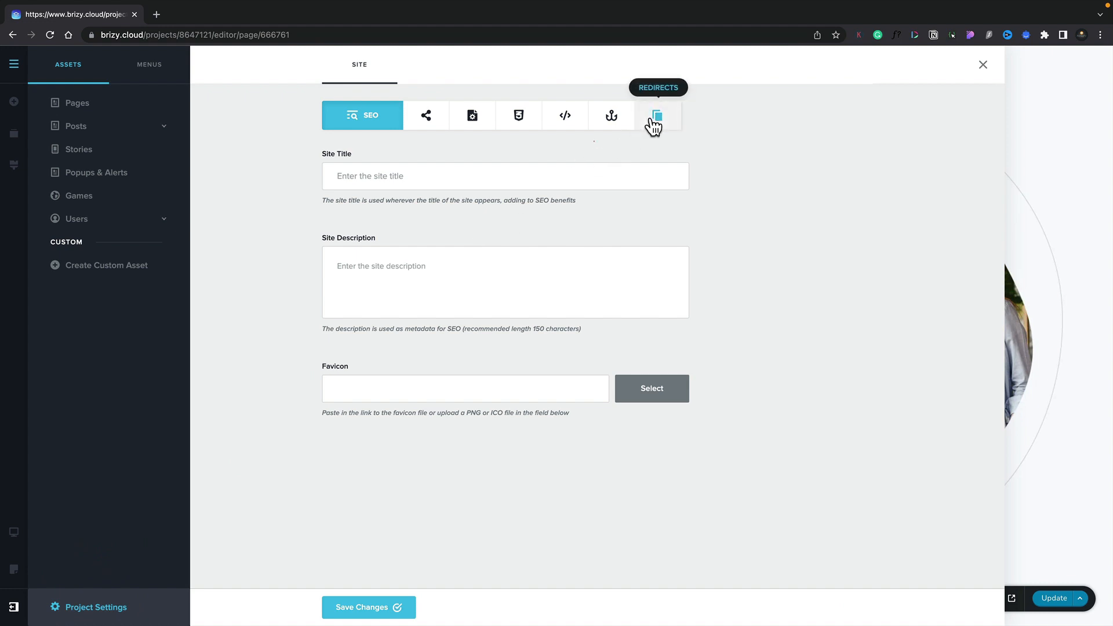
Switch to the Redirects area and enter the first rule sending /home to /.
left_click(657, 115)
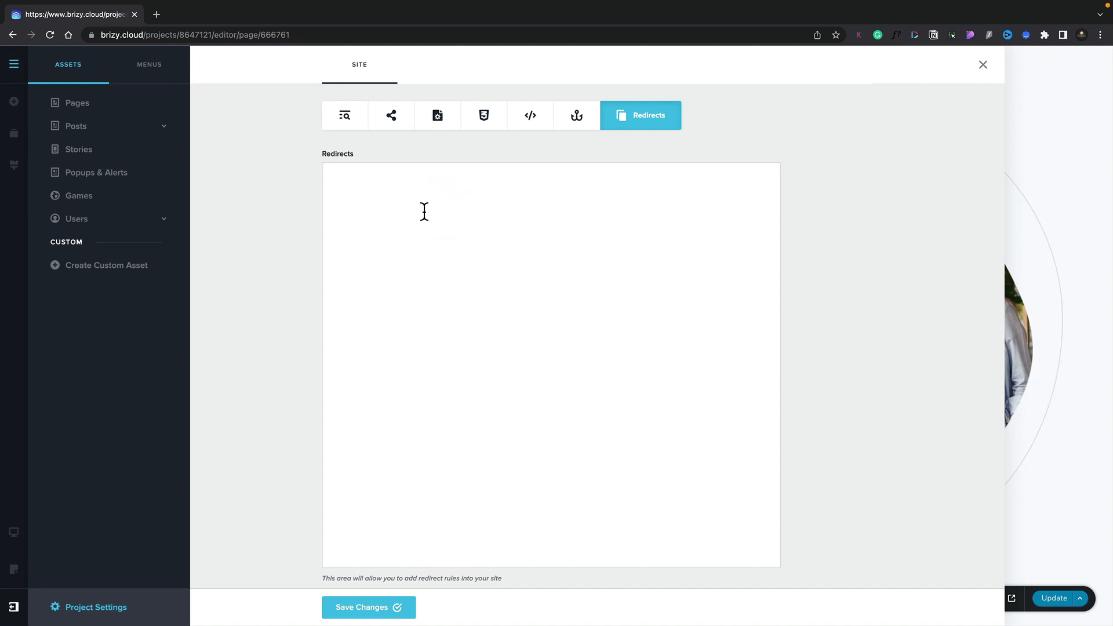
type("/home /")
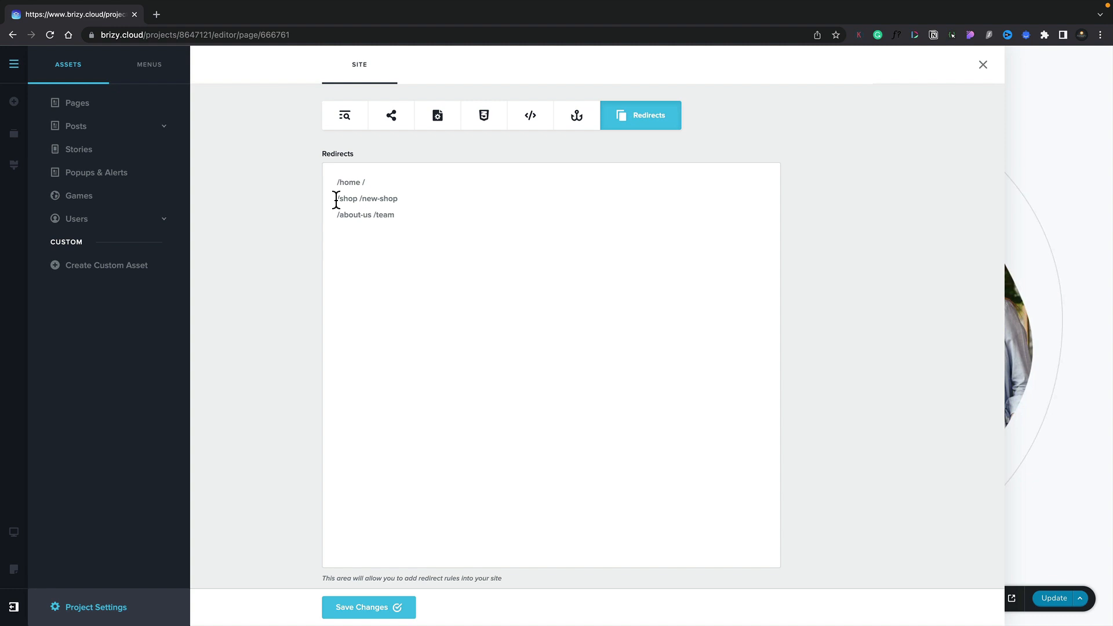
Highlight the old path /shop in the /shop /new-shop rule to show the old-to-new pairing.
double_click(347, 198)
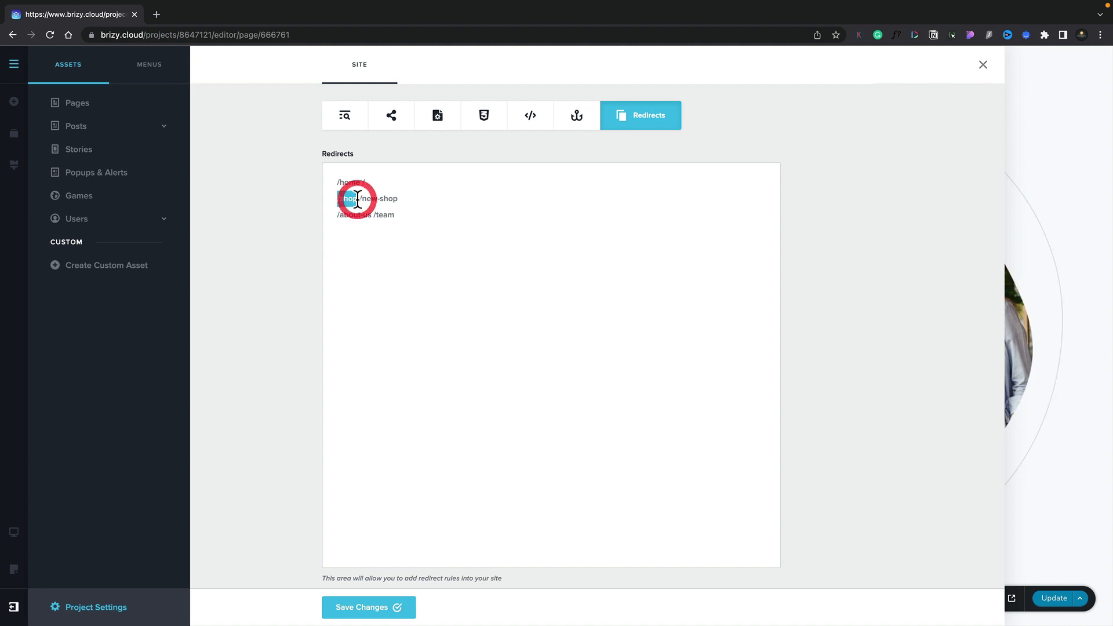
double_click(346, 199)
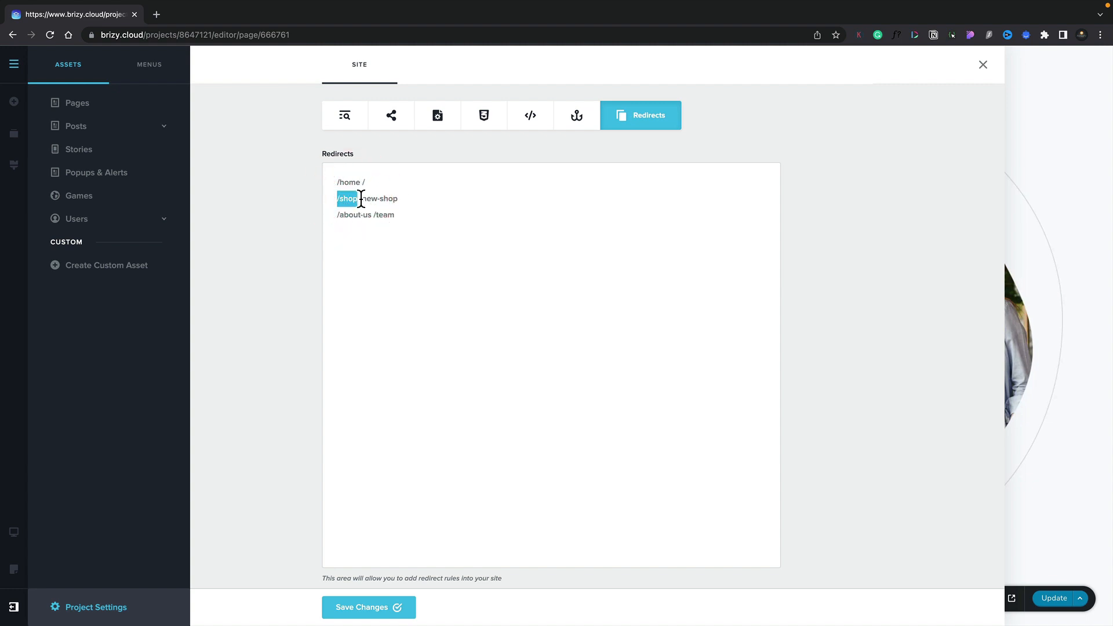
double_click(380, 199)
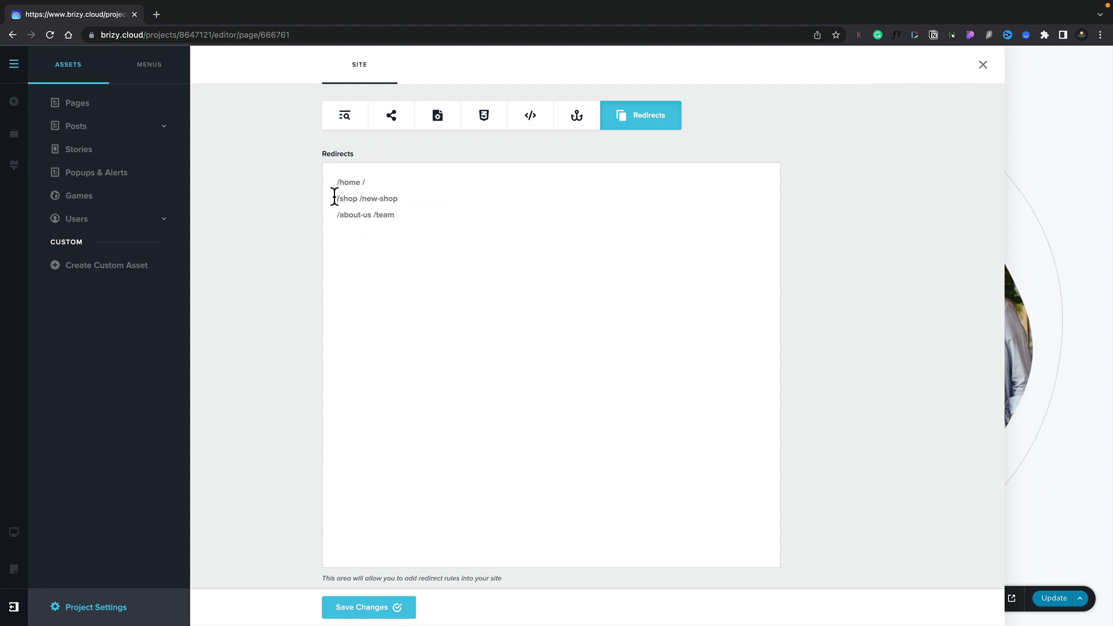
double_click(347, 198)
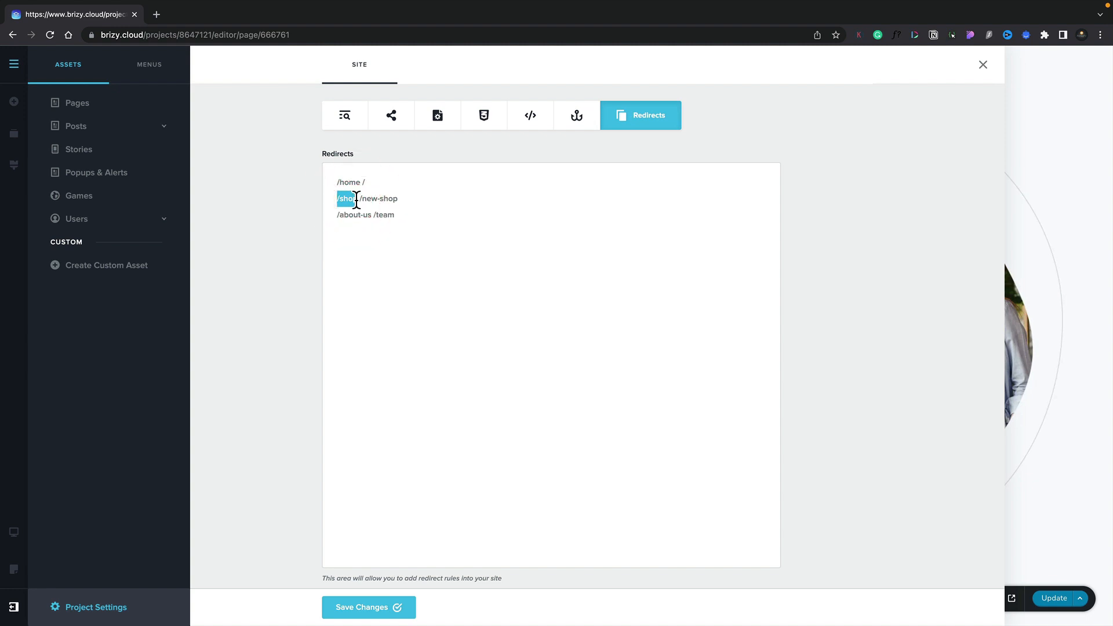